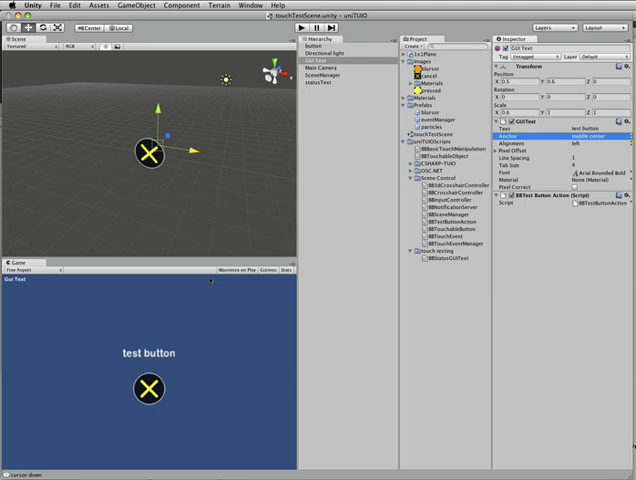
pyautogui.moveTo(329, 217)
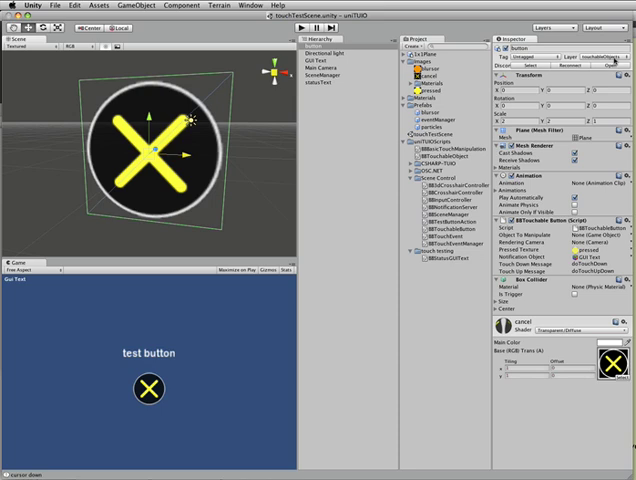
pyautogui.moveTo(371, 119)
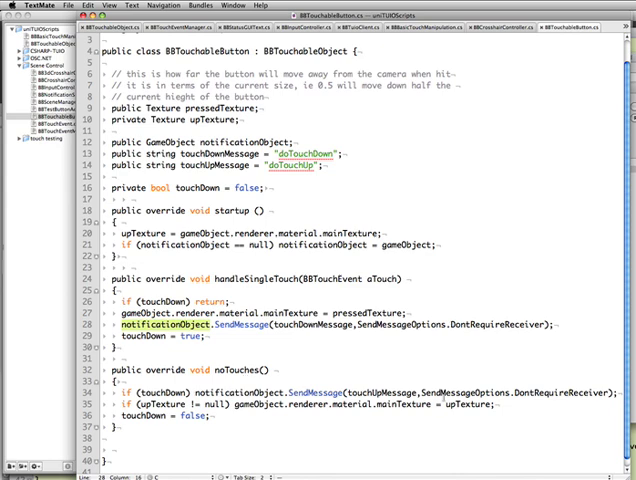
# Highlight the notificationObject variable in handleSingleTouch of BBTouchableButton.cs.
pyautogui.doubleClick(375, 394)
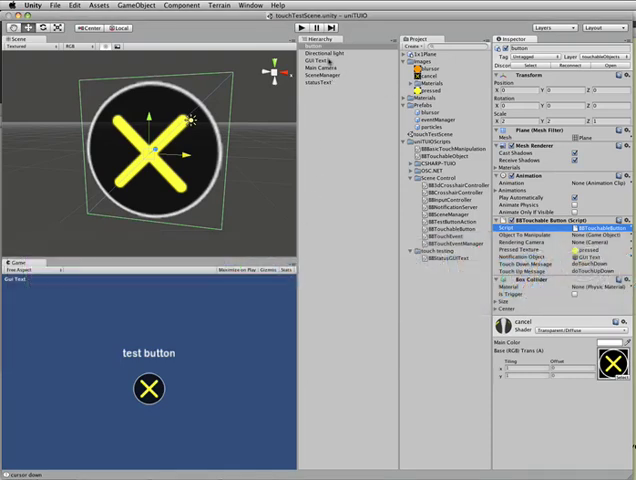
# Inspect the GUI Text label, reselect the X button, and enter Play mode.
pyautogui.click(321, 60)
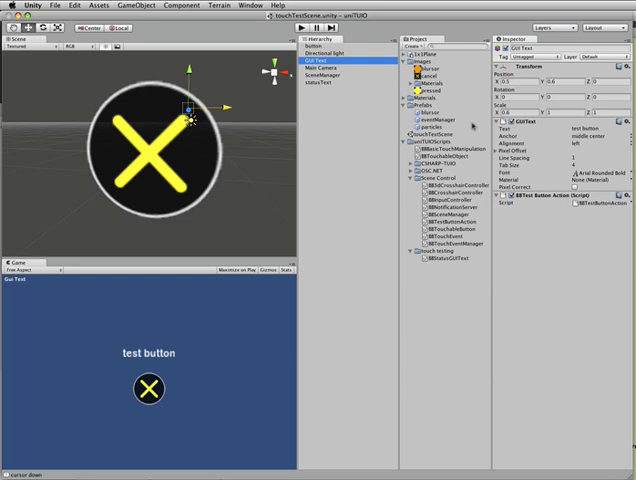
pyautogui.click(322, 46)
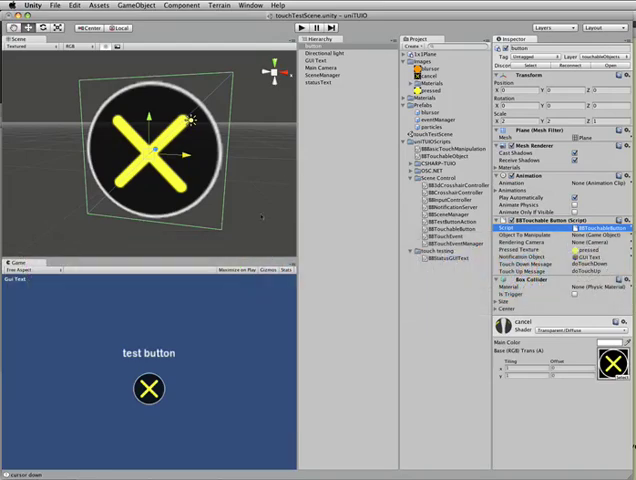
pyautogui.click(311, 27)
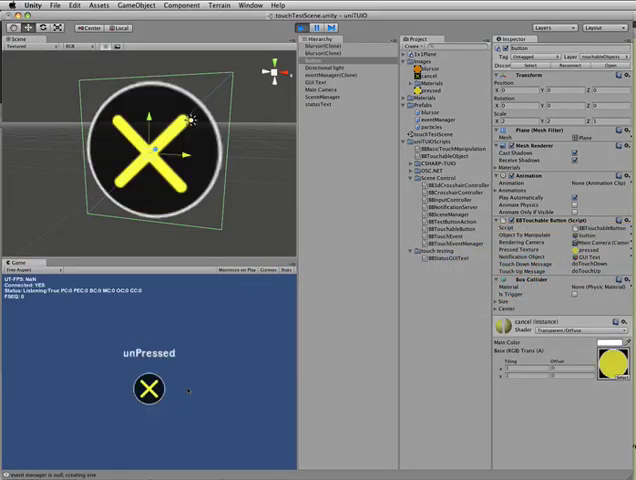